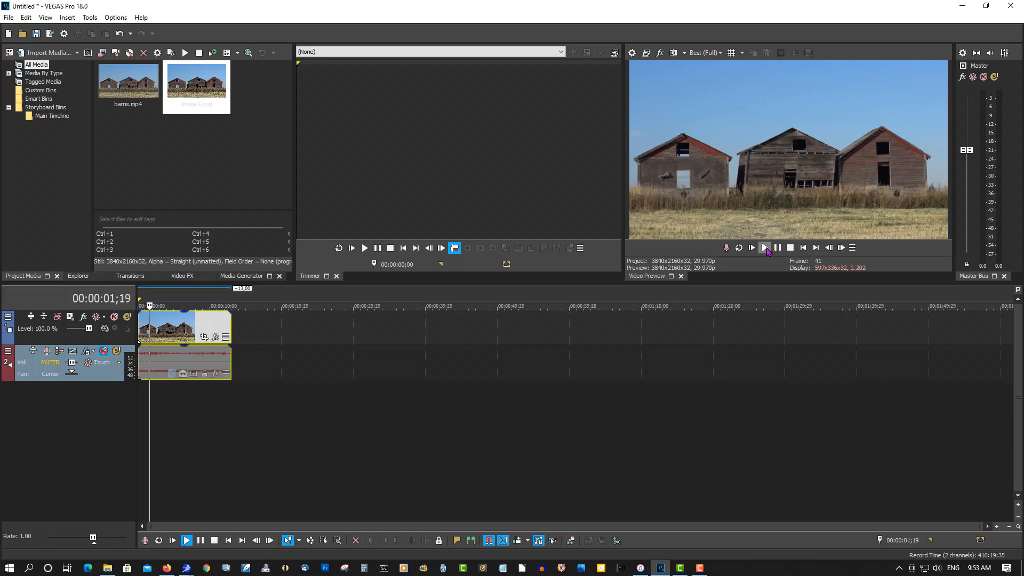
# - Play the barns clip and pause it at frame 296
pyautogui.click(765, 248)
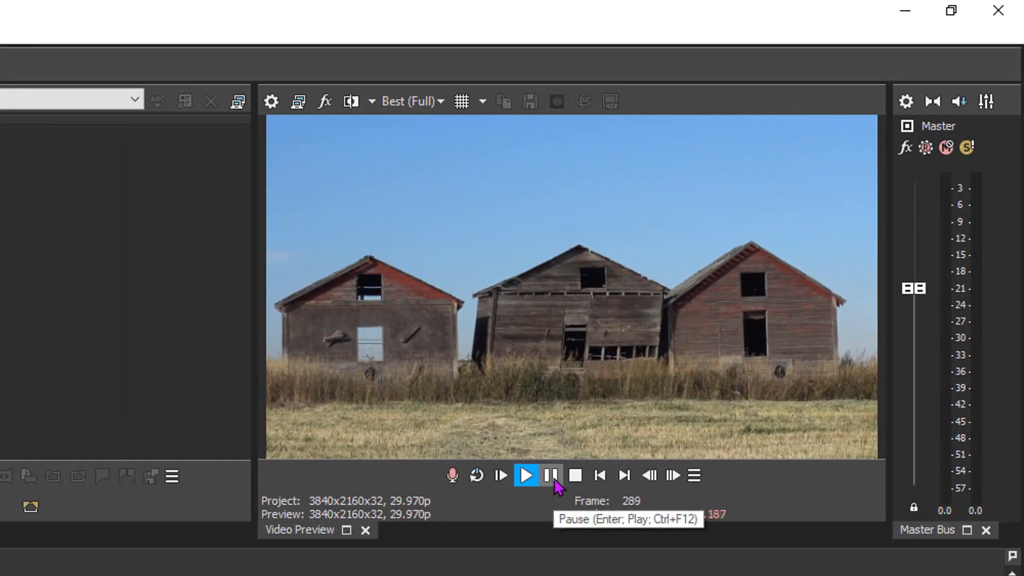
pyautogui.click(551, 475)
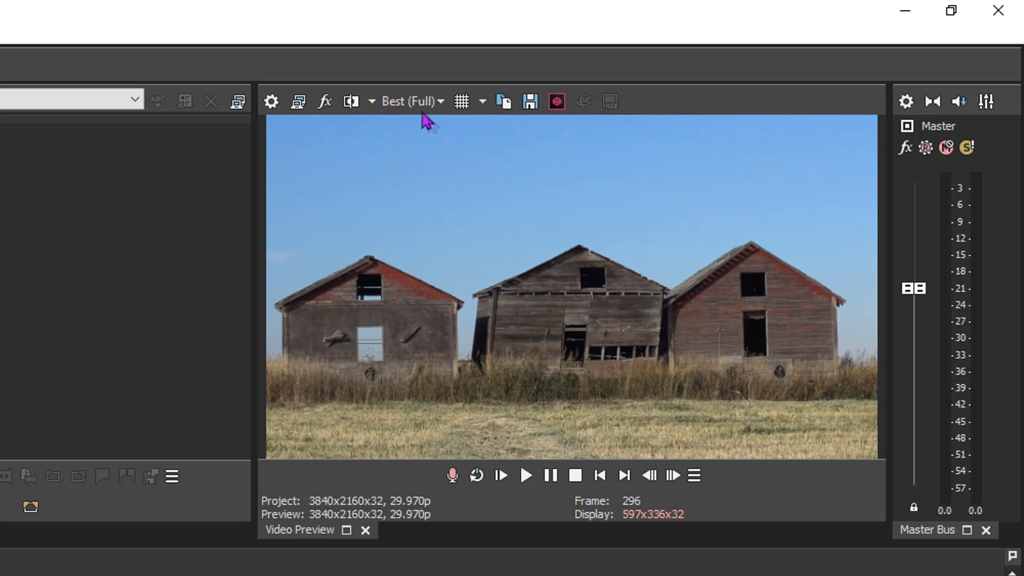
# - Check the Preview Quality menu for the Best, Full resolution setting
pyautogui.click(413, 101)
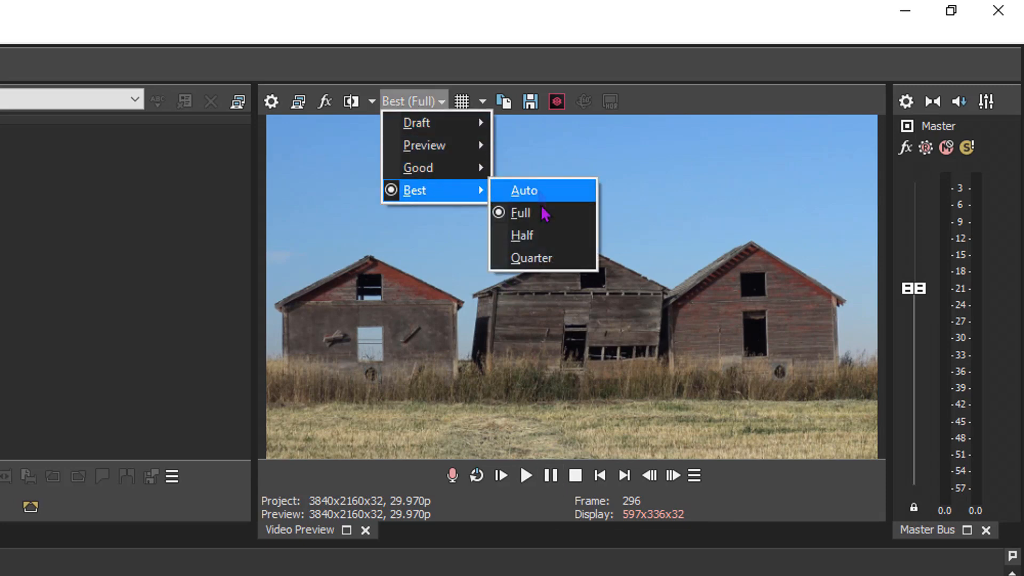
pyautogui.moveTo(521, 212)
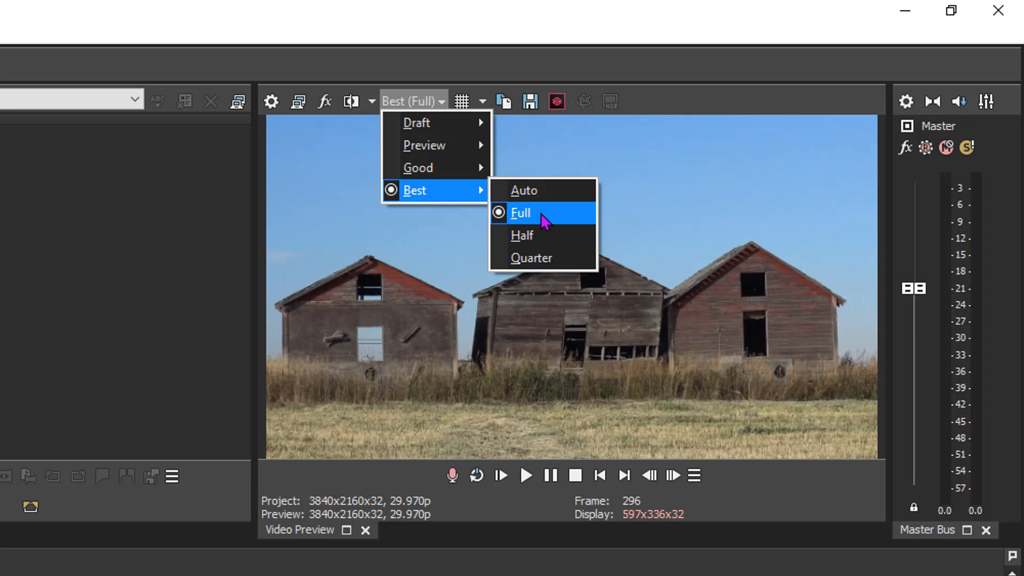
pyautogui.moveTo(558, 218)
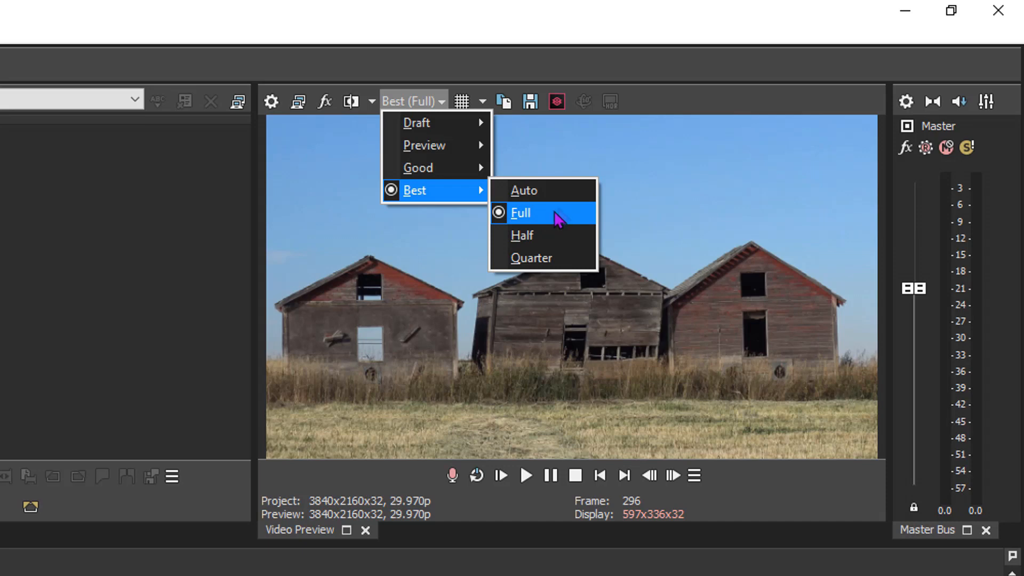
# - Save frame 296 as PNG snapshot 'image2' in the Set up tour 2021 folder
pyautogui.click(520, 213)
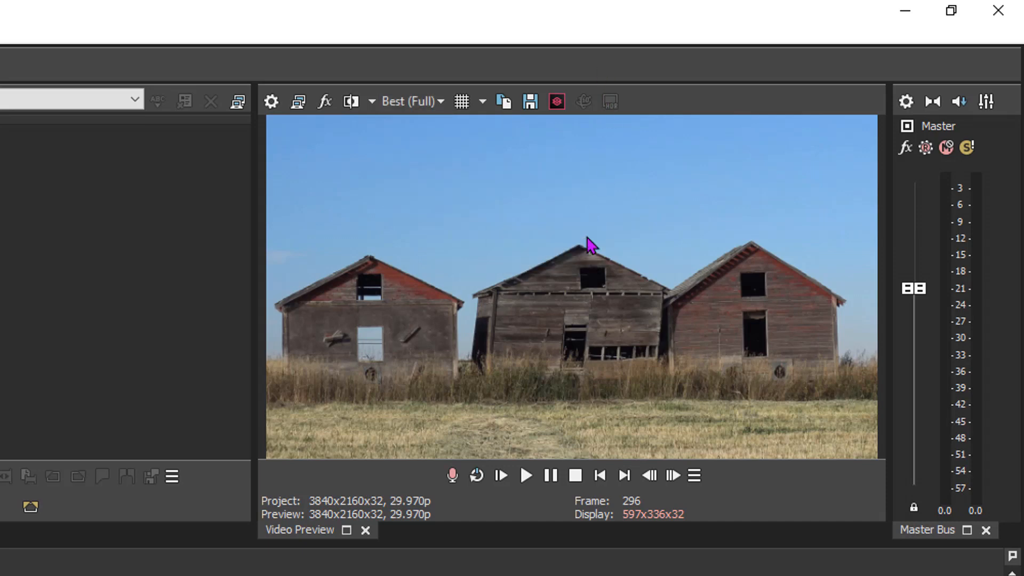
pyautogui.moveTo(530, 102)
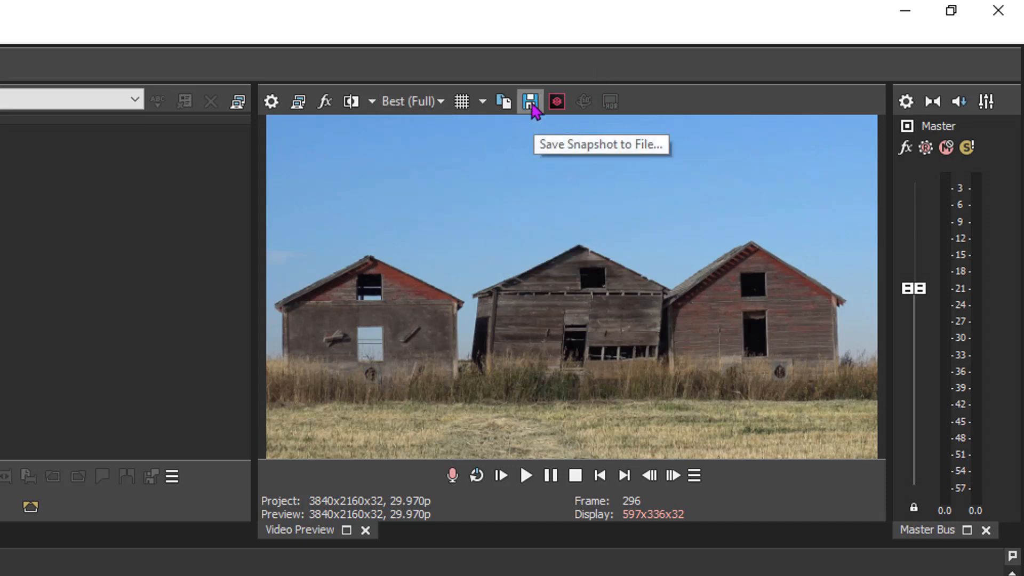
pyautogui.click(530, 102)
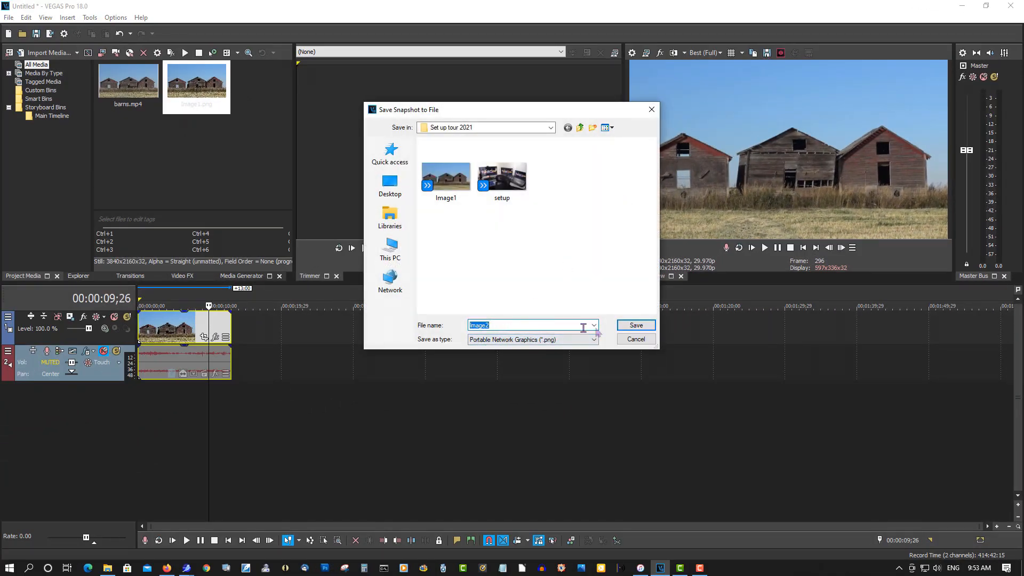
pyautogui.click(635, 325)
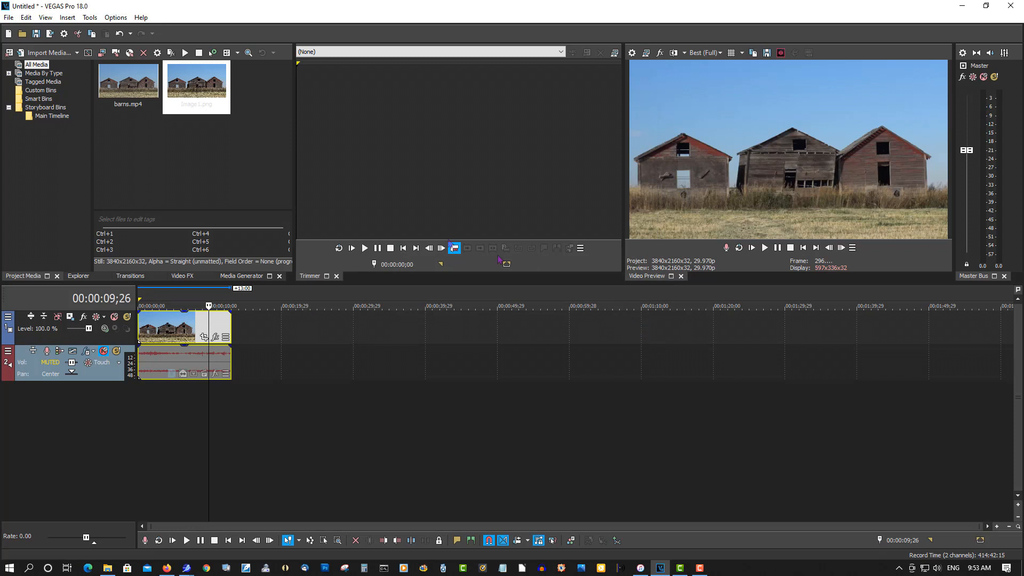
pyautogui.moveTo(163, 162)
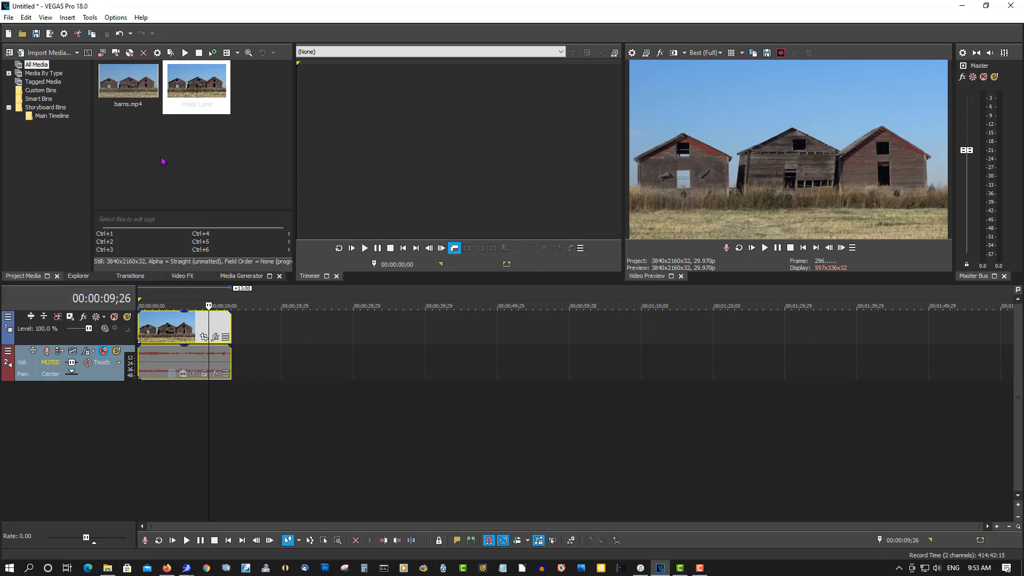